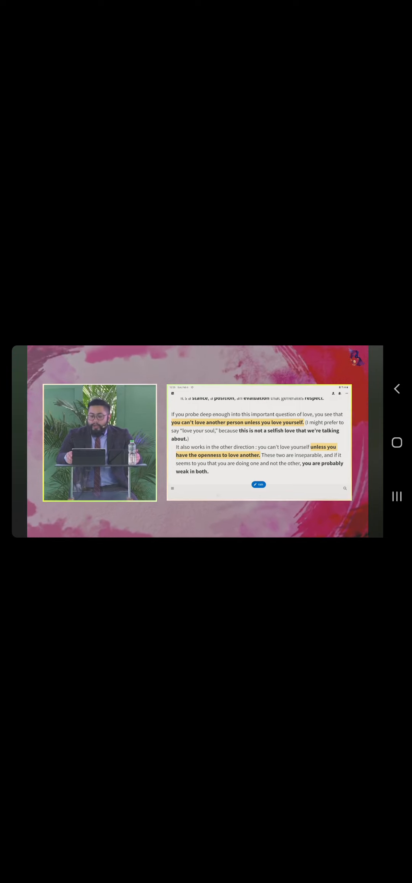
pyautogui.scroll(-3)
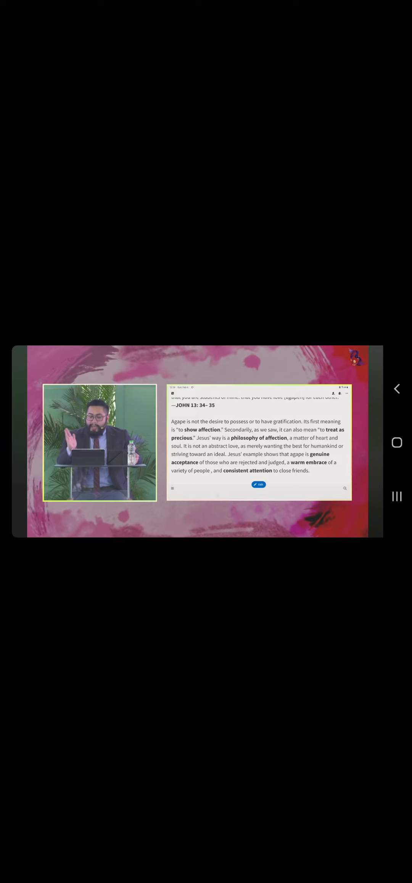
pyautogui.scroll(-3)
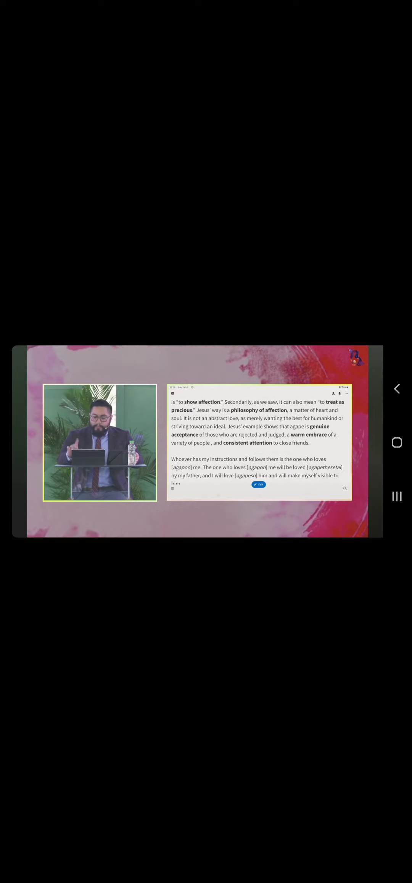
pyautogui.scroll(-3)
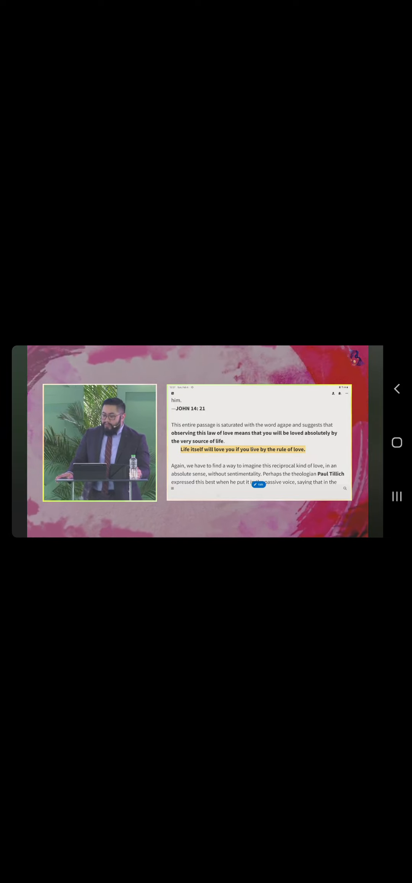